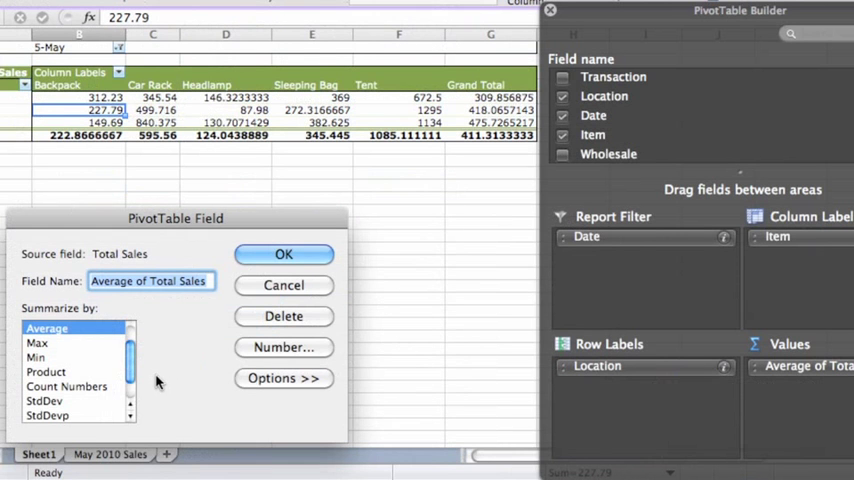
Step: Choose Currency with two decimal places as the Average of Total Sales number format
click(284, 347)
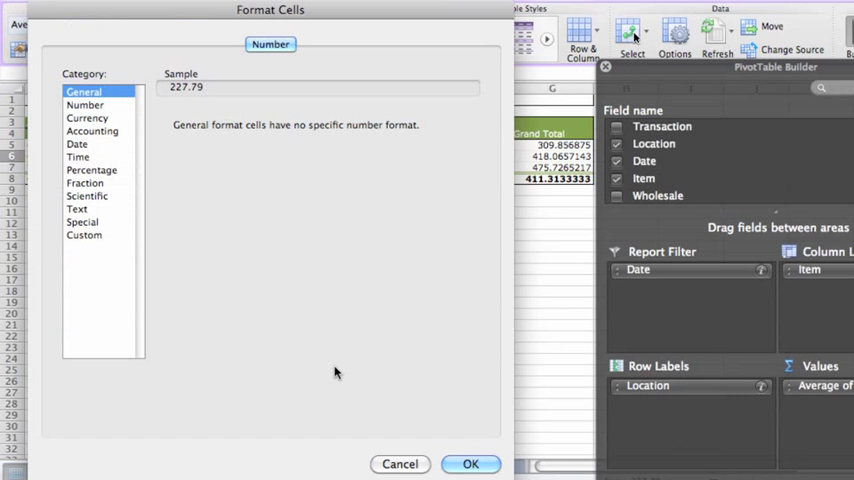
click(88, 118)
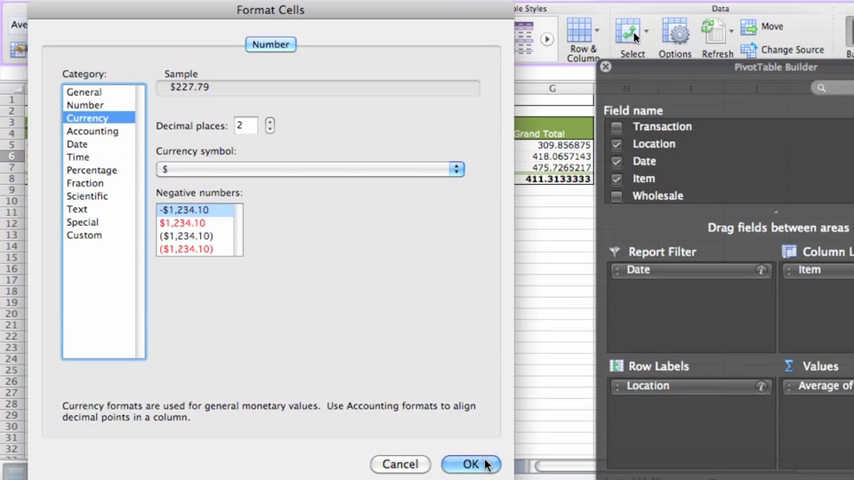
click(458, 464)
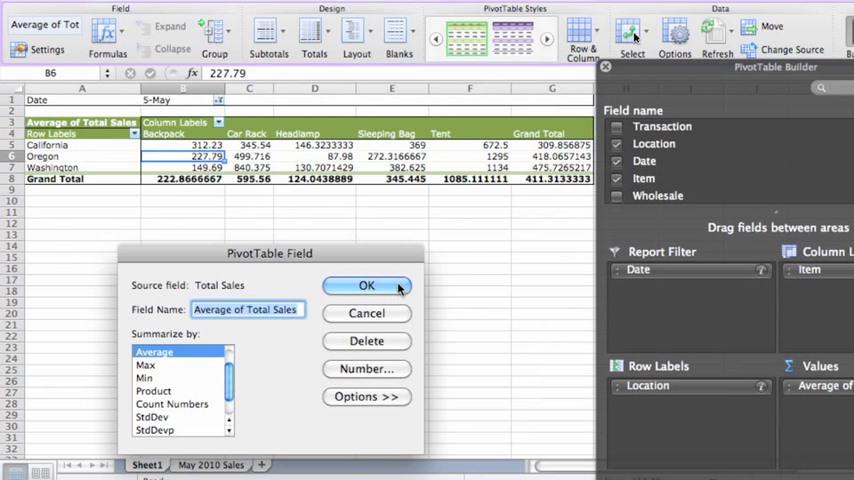
Step: Apply the currency format so average sales by location and item display in dollars
click(366, 285)
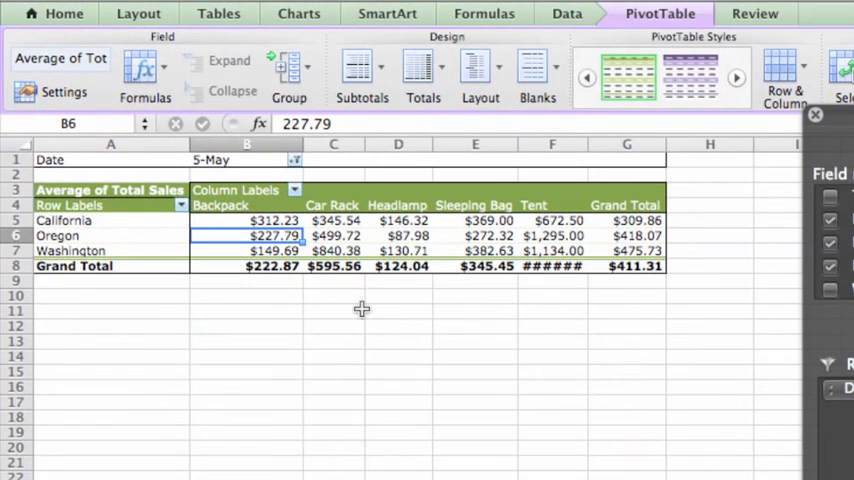
mouse_move(381, 284)
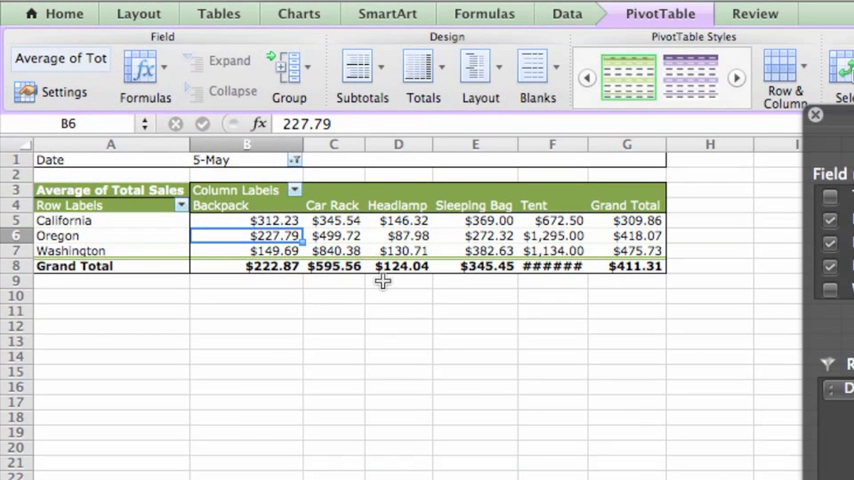
mouse_move(542, 275)
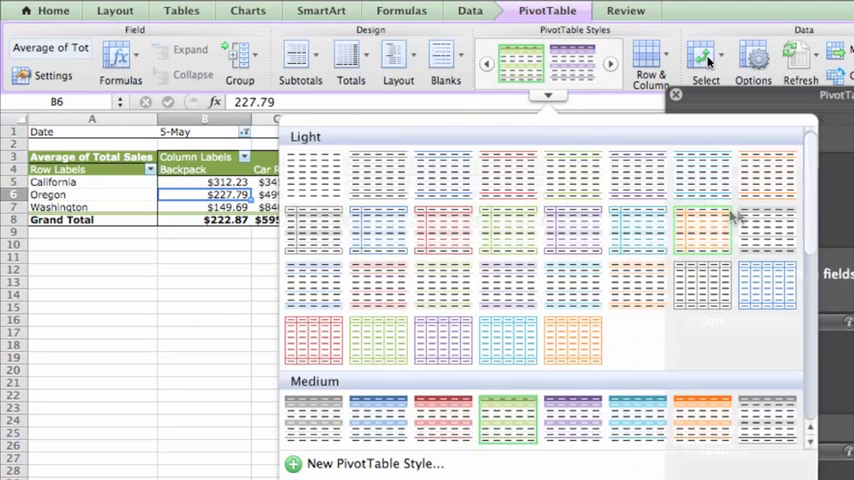
Step: Scroll through the Light and Medium PivotTable styles in the gallery
scroll(down, 3)
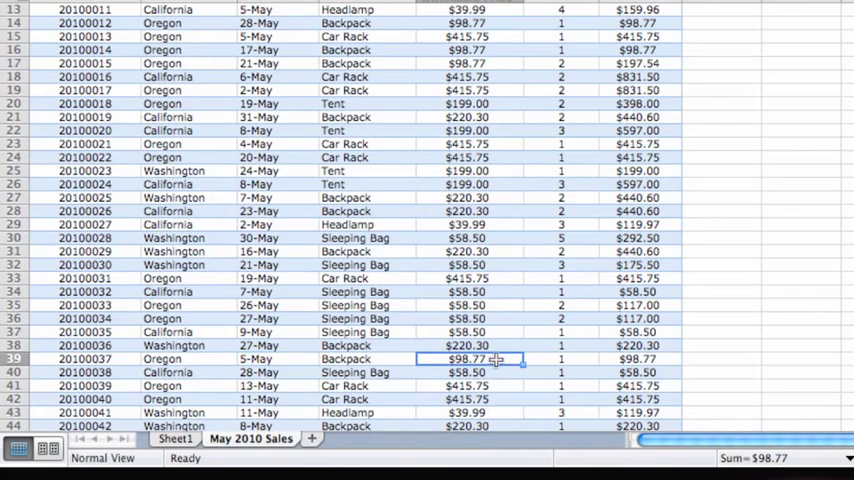
Step: Enter 500.00 as the Oregon 5-May Backpack price in row 39
text(500.00)
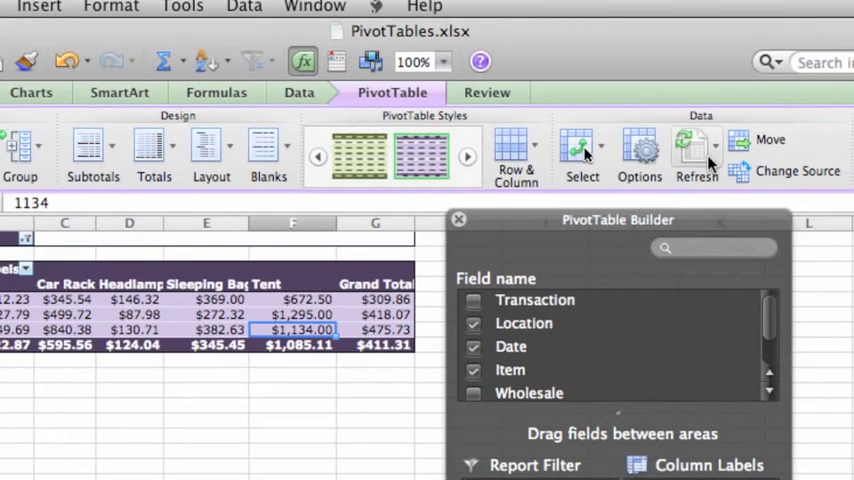
Step: Refresh the PivotTable and widen the Tent column to show $1,085.11
click(696, 150)
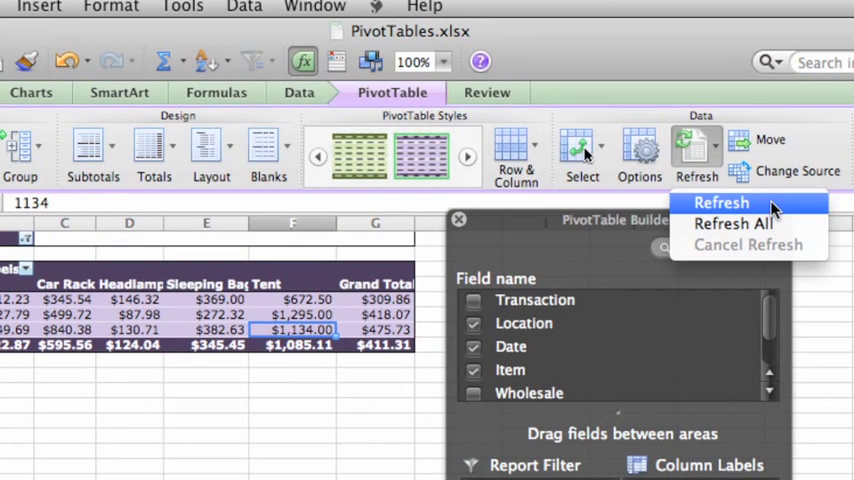
click(723, 203)
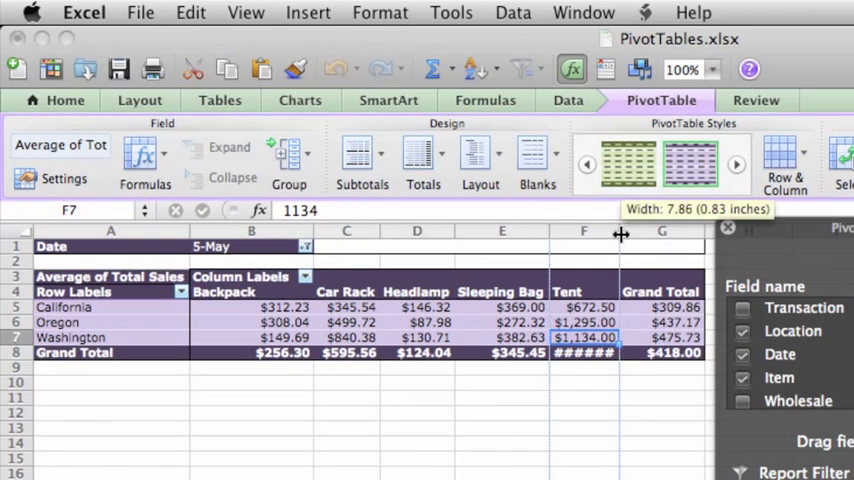
drag(620, 231, 595, 231)
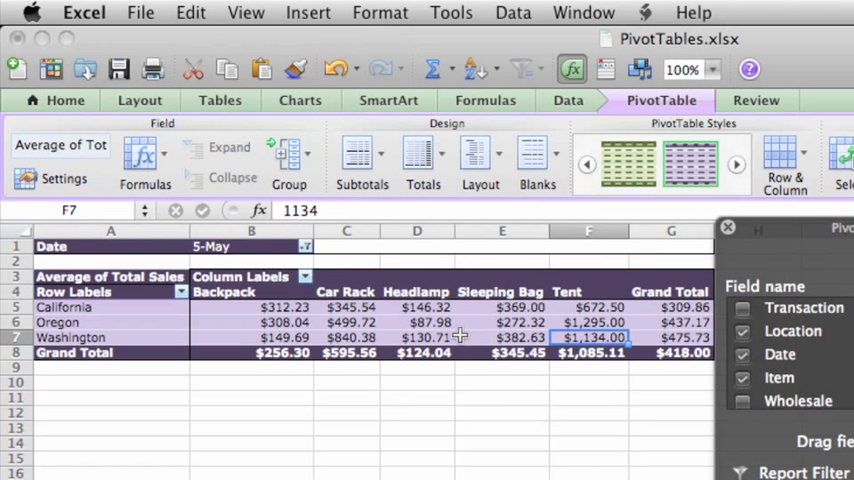